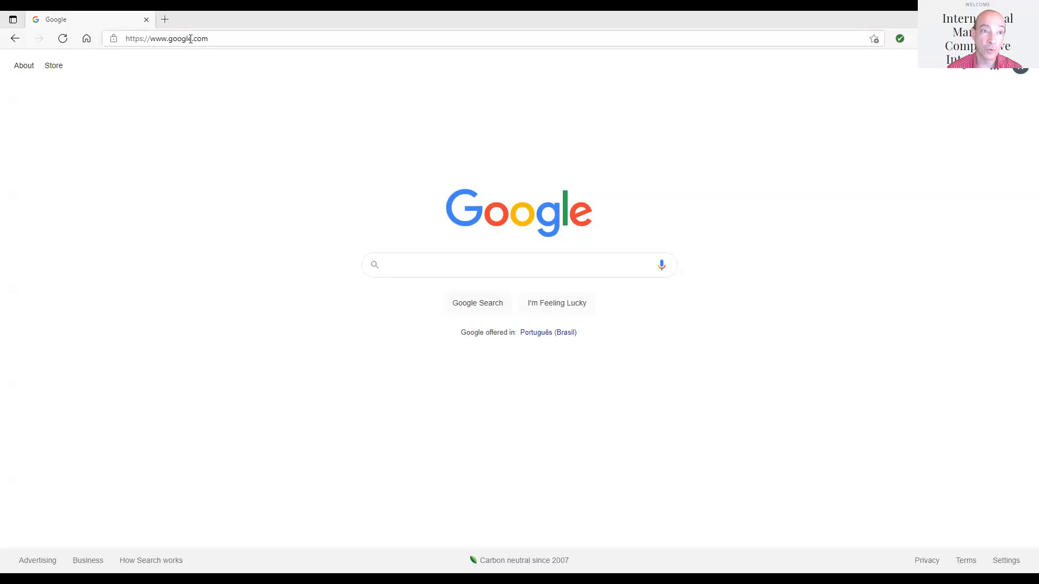
Load the IMCI Magazine website from the address bar (imcimagazine.com)
type("imcimagazin")
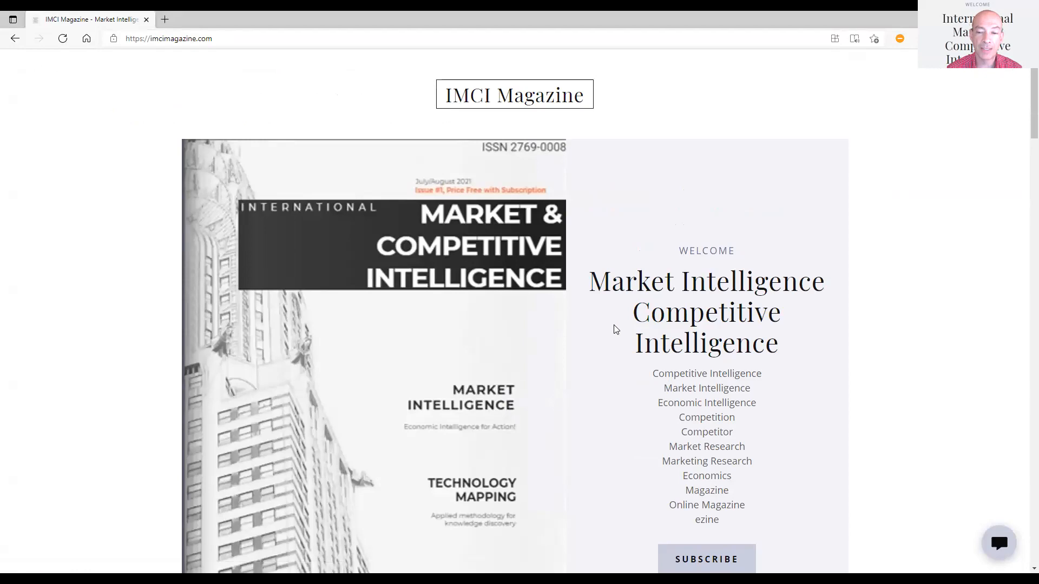
Use the Magazine Access card's READ button to open the July/August 2021 edition
scroll("down", 3)
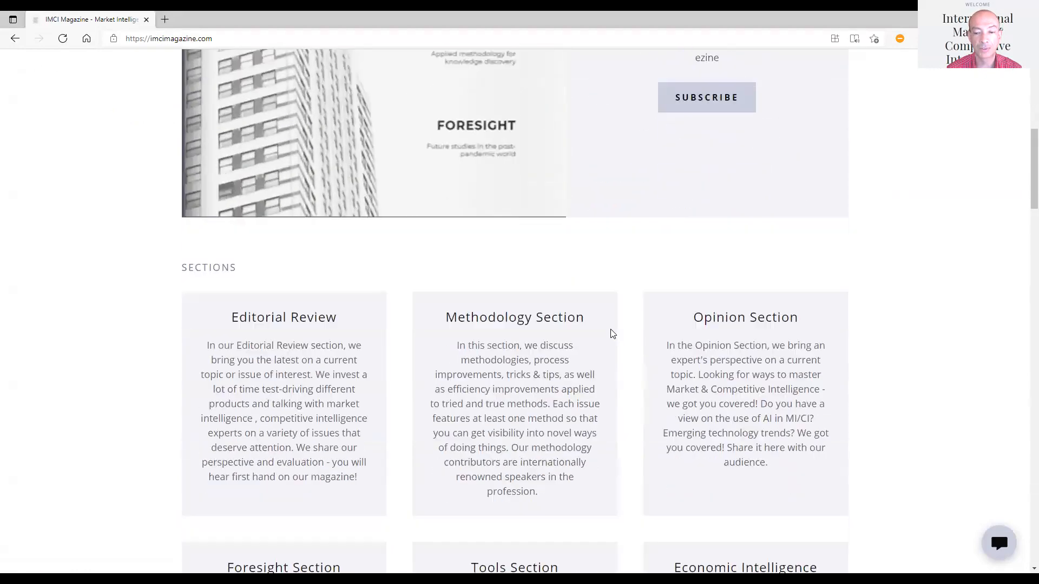
scroll("down", 3)
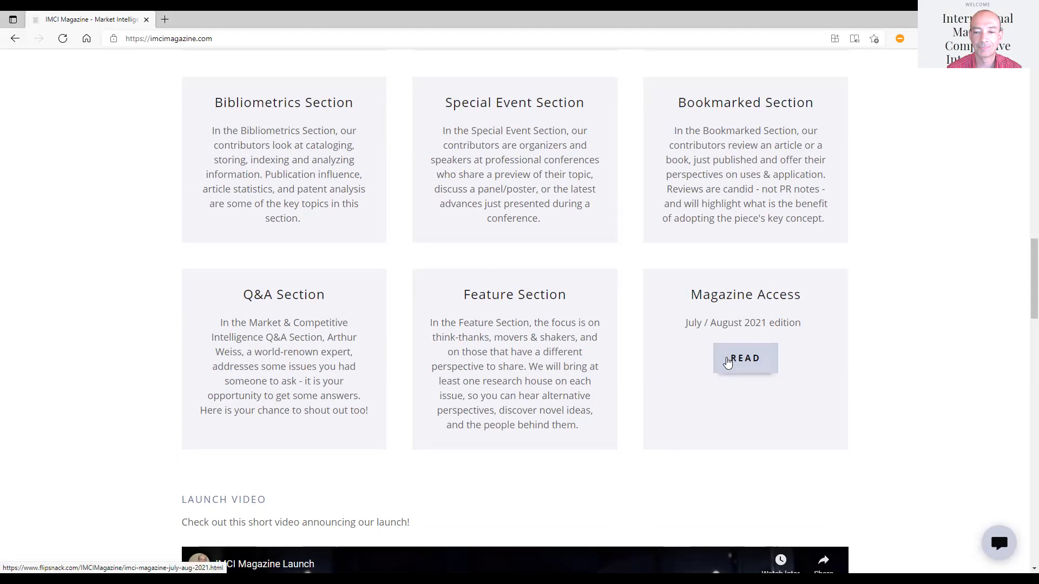
left_click(745, 358)
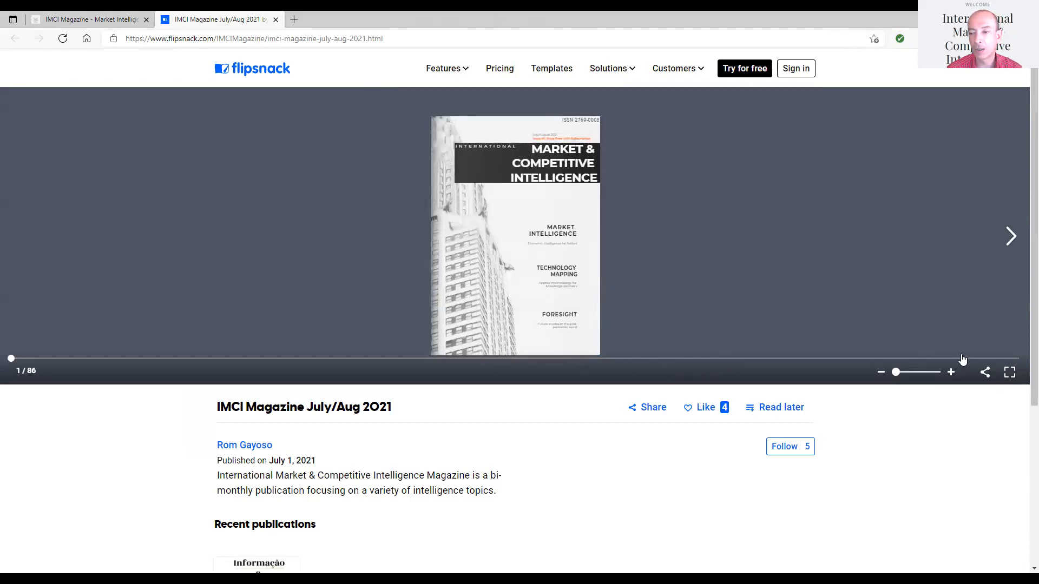
mouse_move(1008, 371)
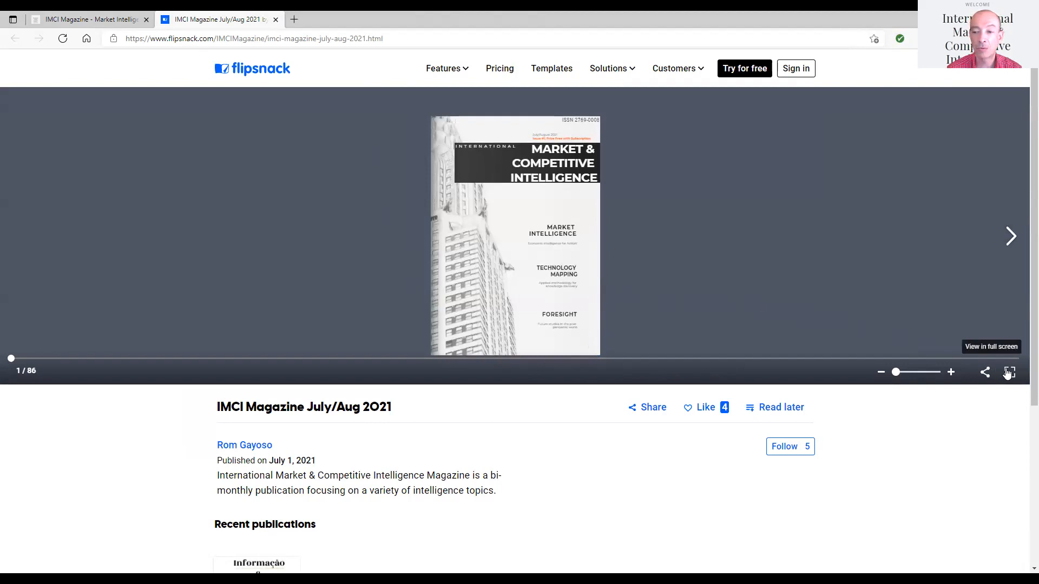
Switch the Flipsnack reader to full-screen reading mode
left_click(1007, 371)
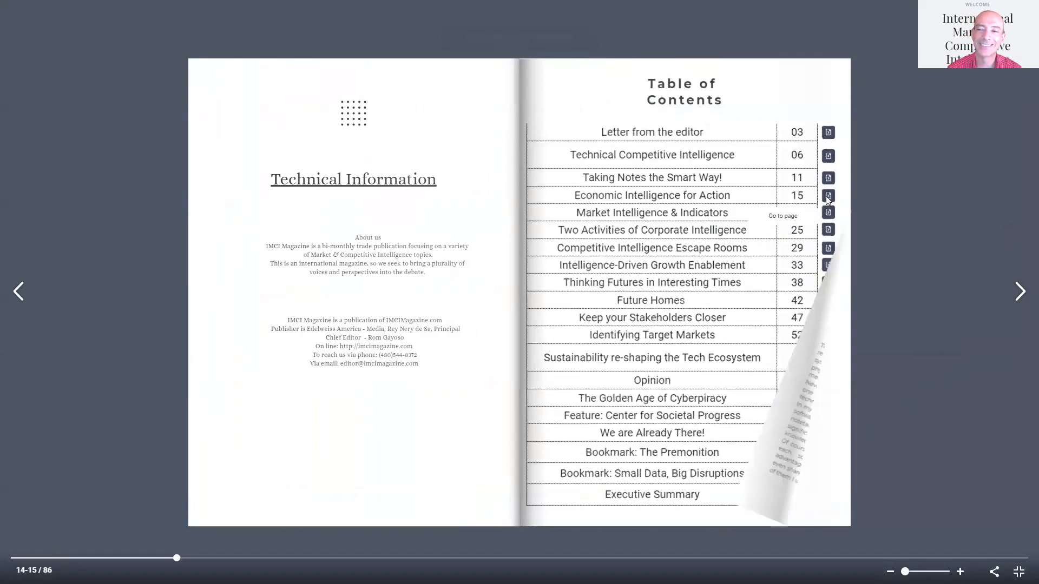
Jump from the table of contents to the Economic Intelligence for Action article
left_click(828, 195)
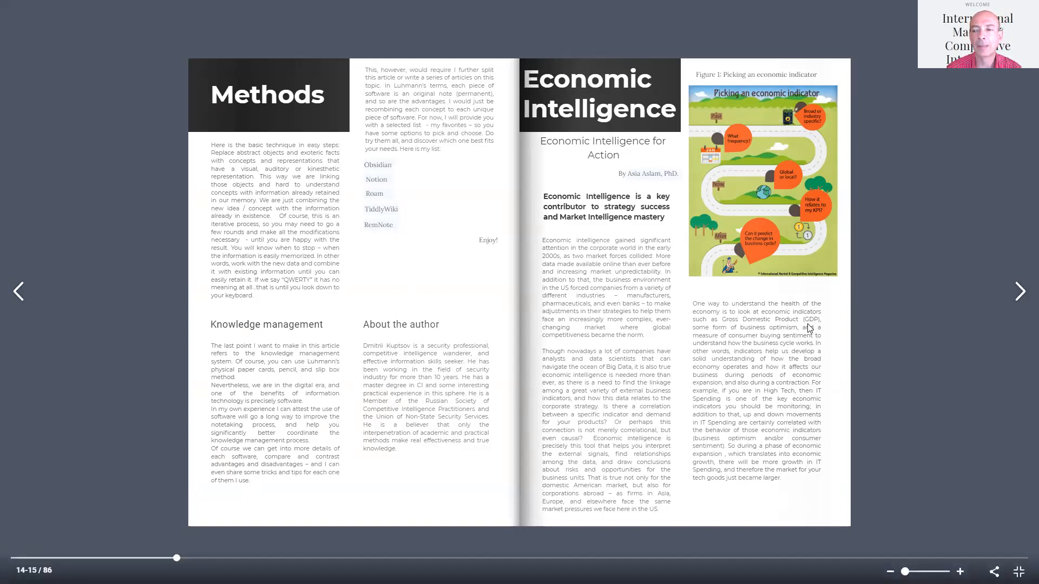
Flip to the article's next spread, pages 16–17 on indicators
left_click(1019, 291)
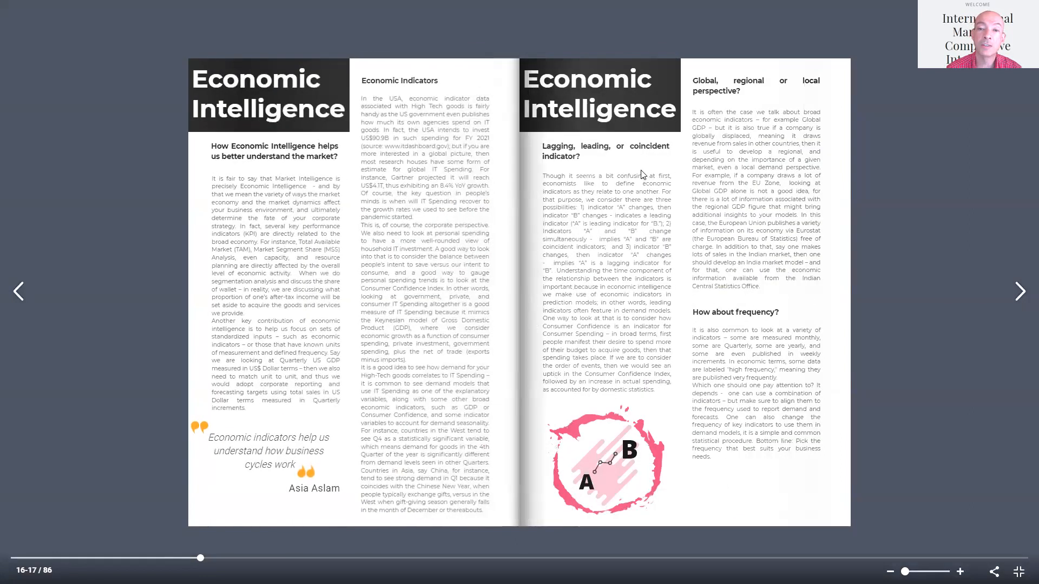
mouse_move(538, 157)
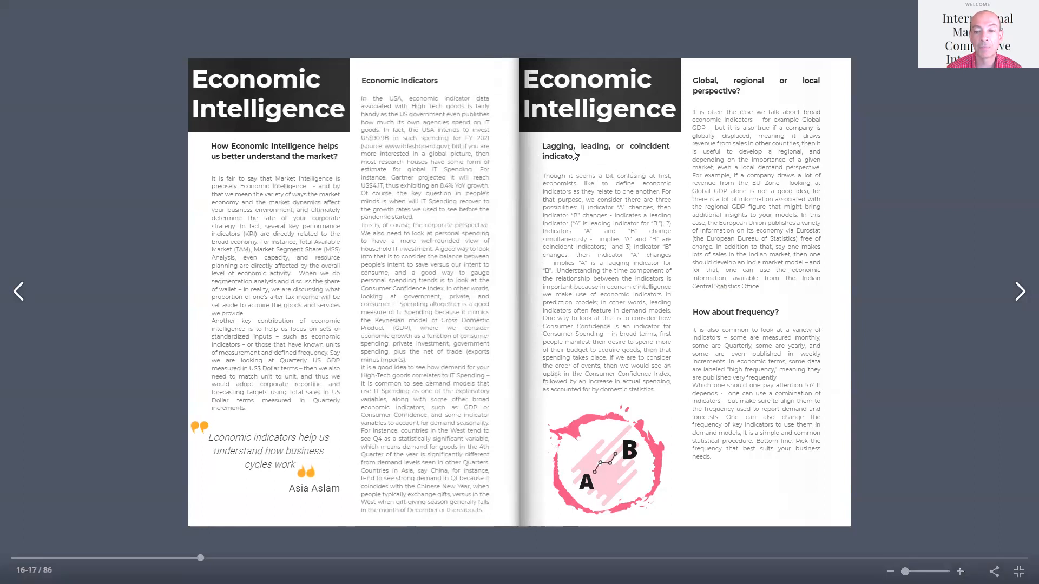
mouse_move(621, 295)
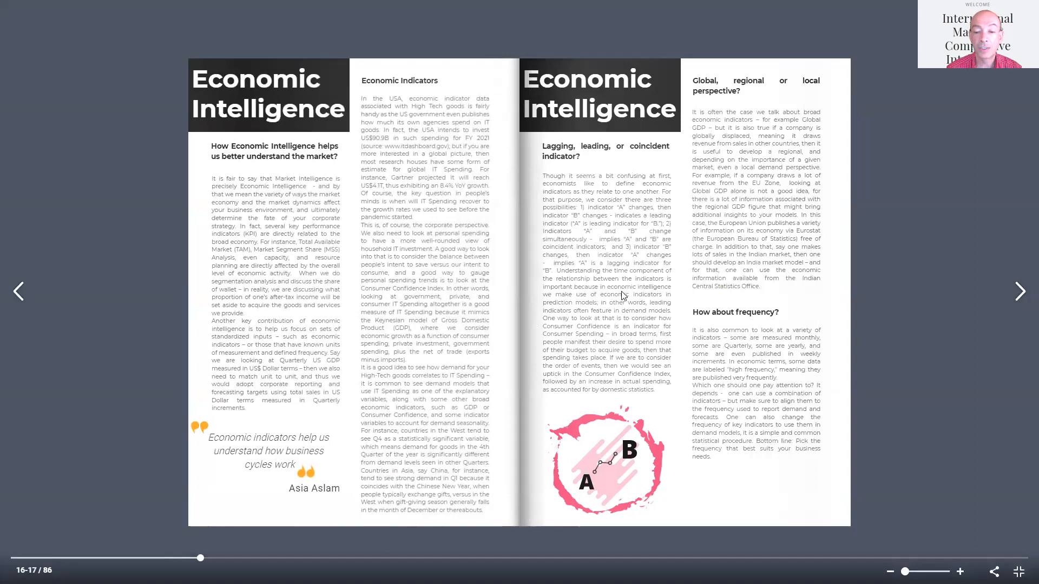